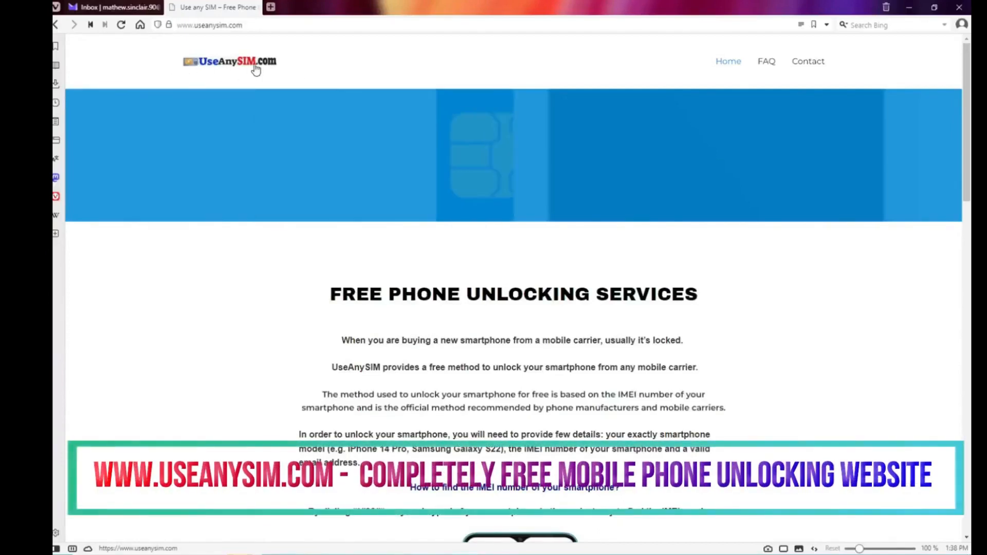
# Fill in the phone model on the UseAnySIM unlock request form
pyautogui.scroll(-3)
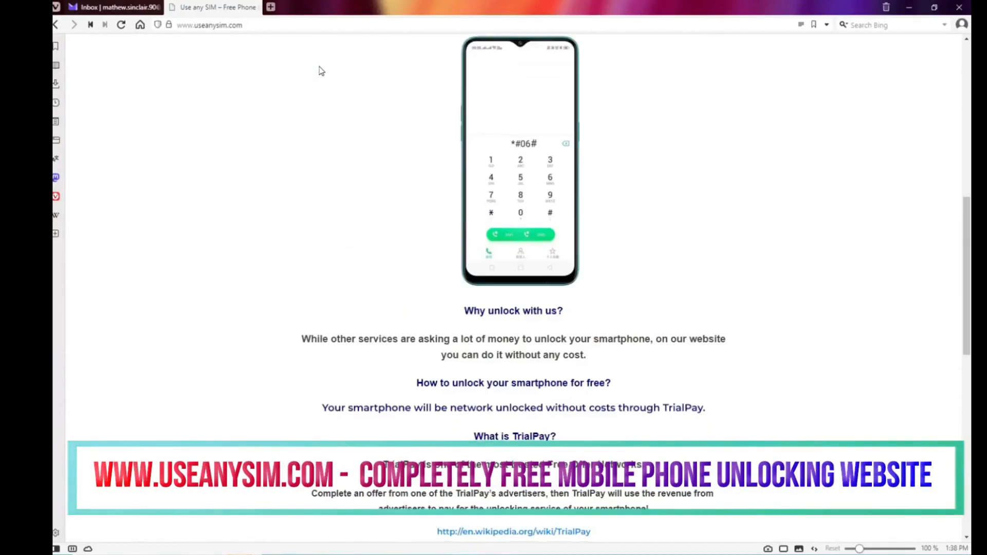
pyautogui.scroll(-3)
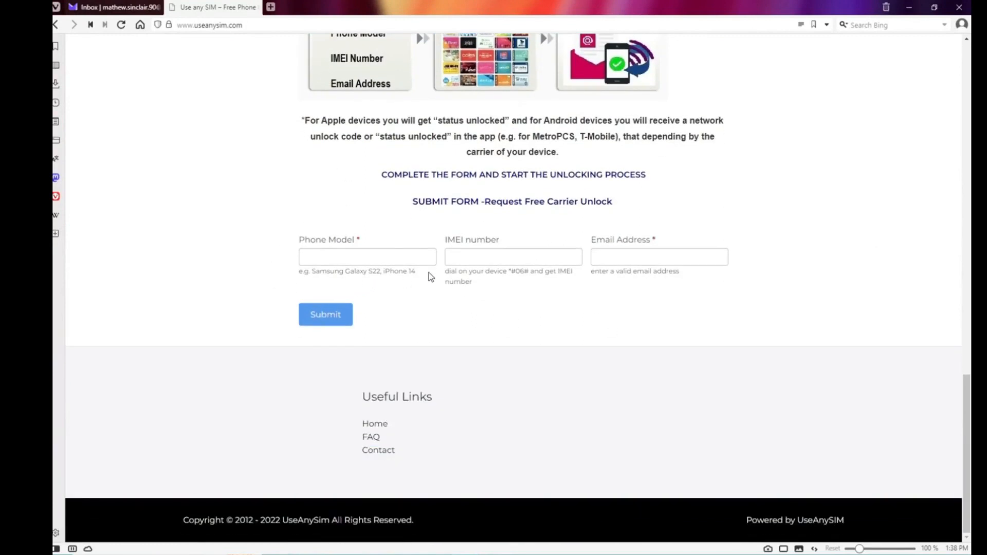
pyautogui.click(366, 256)
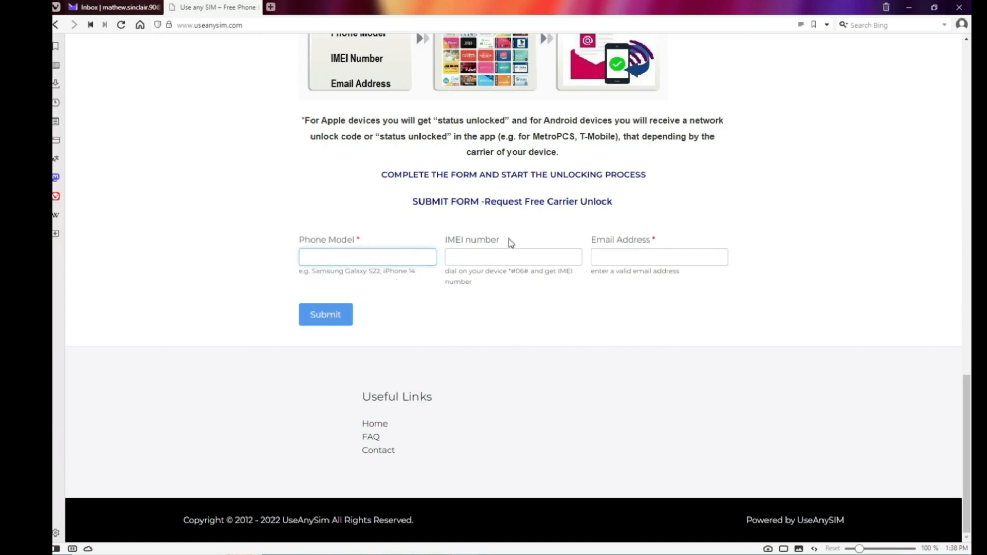
pyautogui.click(512, 256)
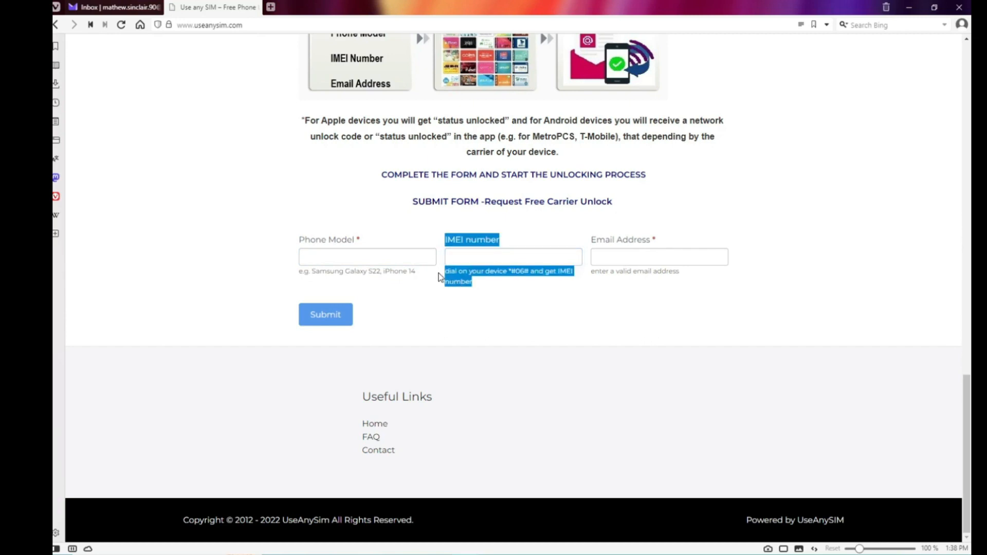
pyautogui.click(658, 257)
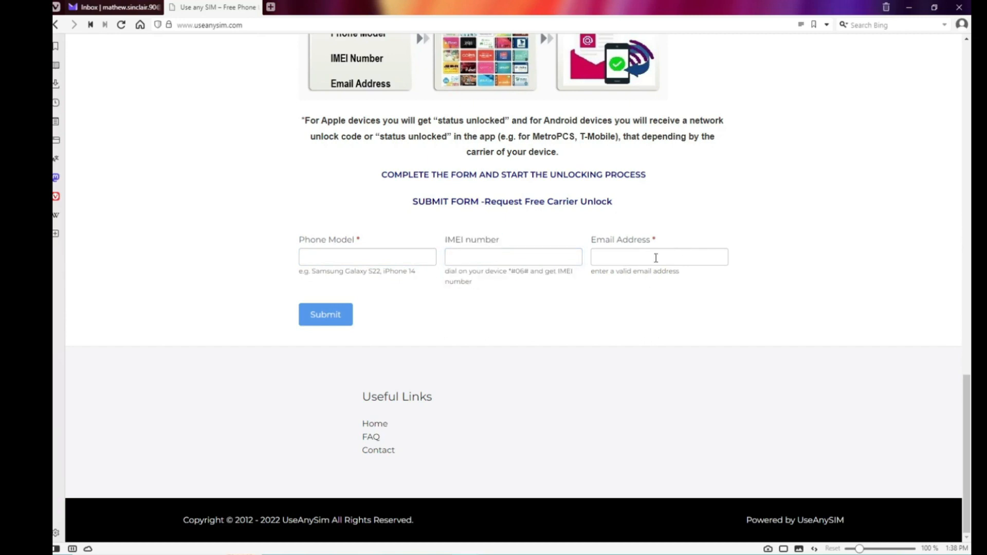
pyautogui.doubleClick(621, 240)
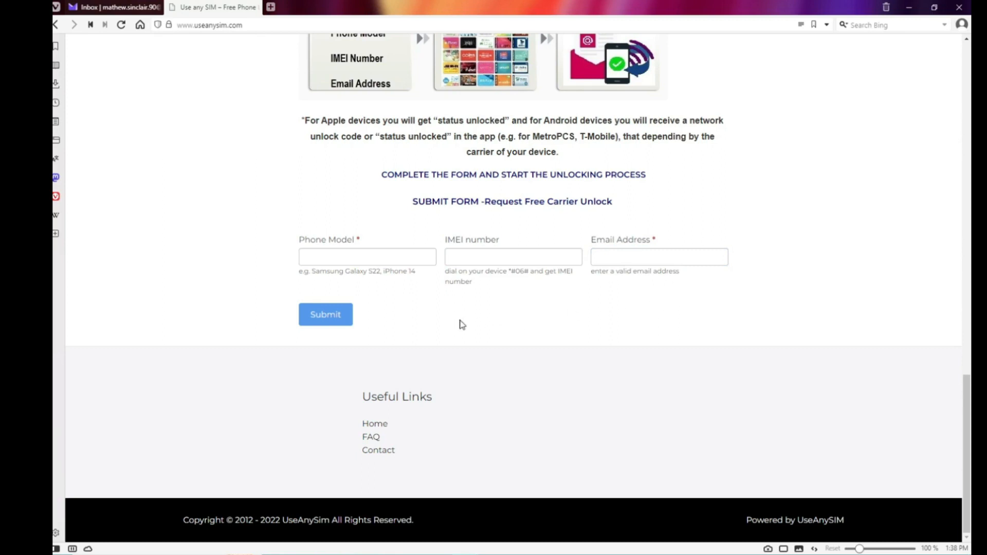
pyautogui.scroll(3)
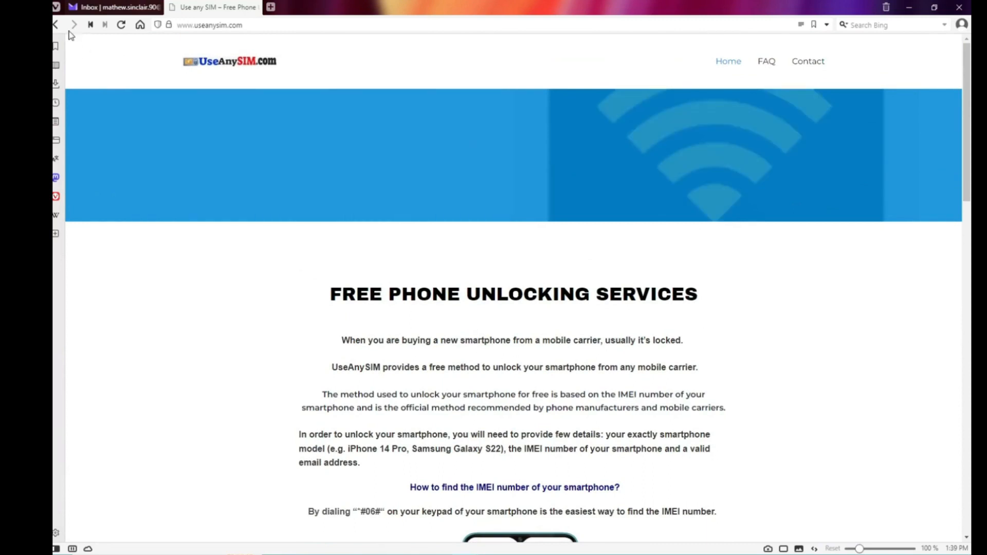
pyautogui.click(113, 7)
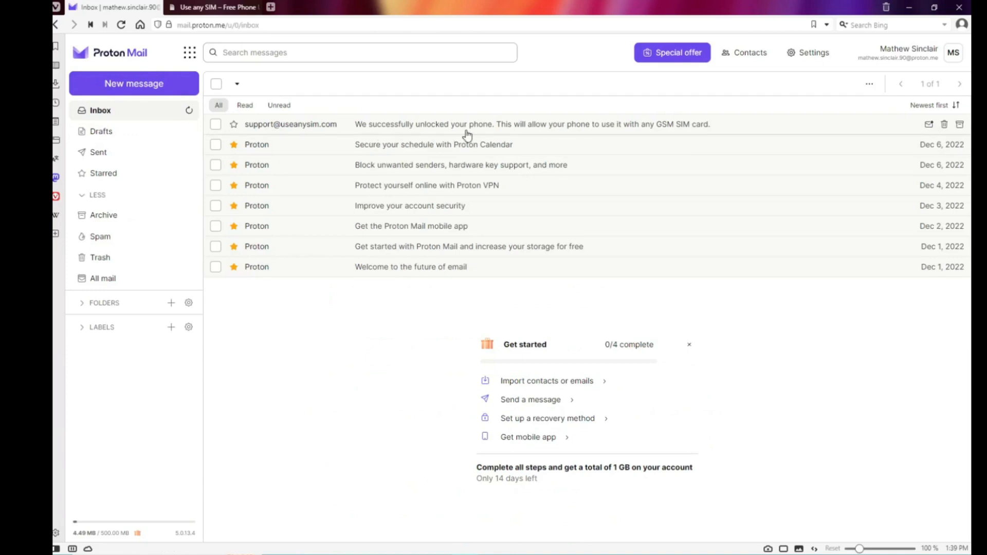
pyautogui.moveTo(357, 136)
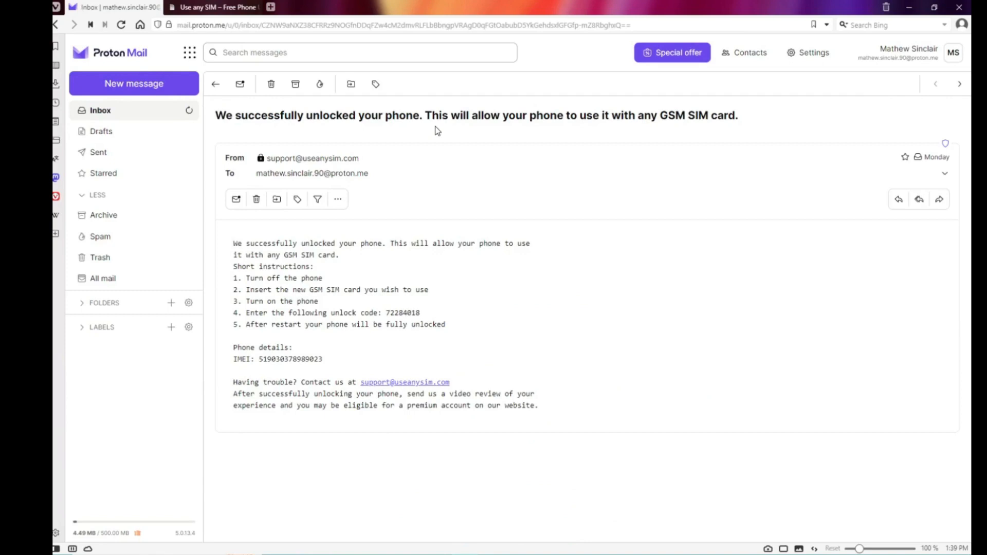
pyautogui.moveTo(623, 127)
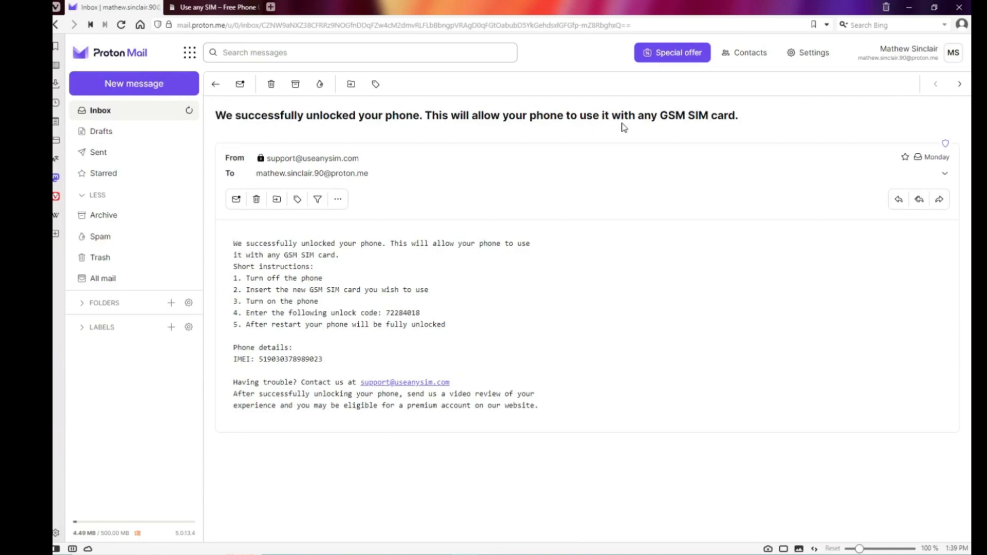
pyautogui.moveTo(296, 267)
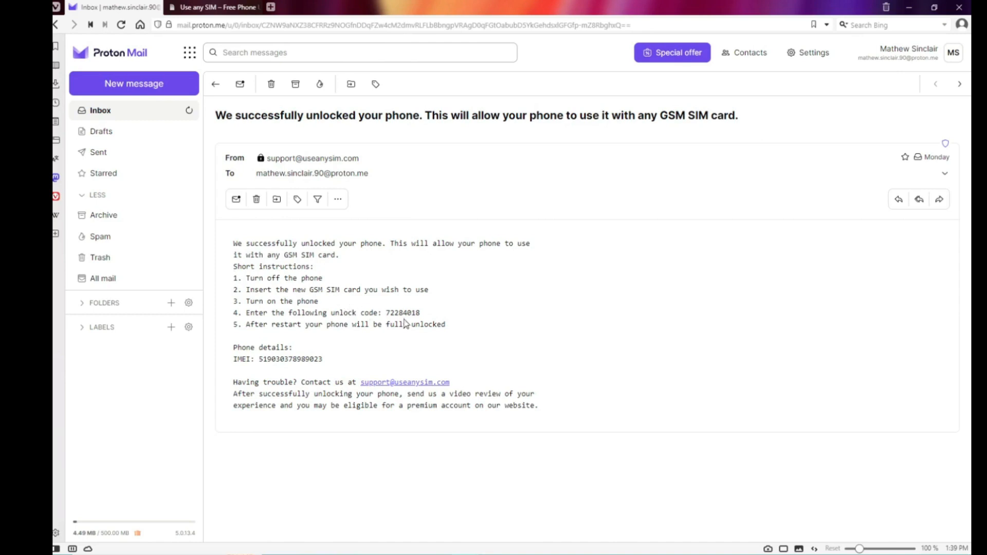
pyautogui.moveTo(359, 312); pyautogui.dragTo(420, 312)
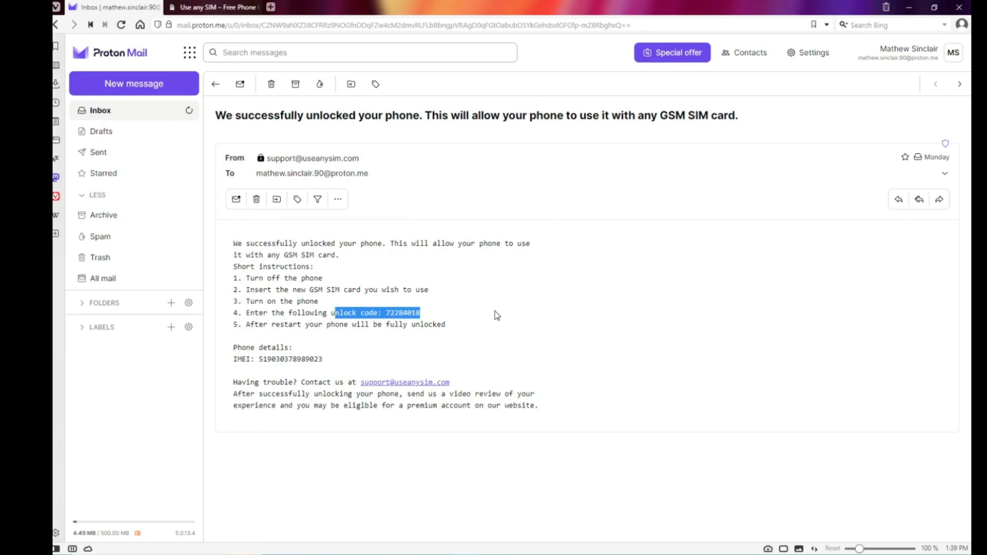
pyautogui.click(424, 280)
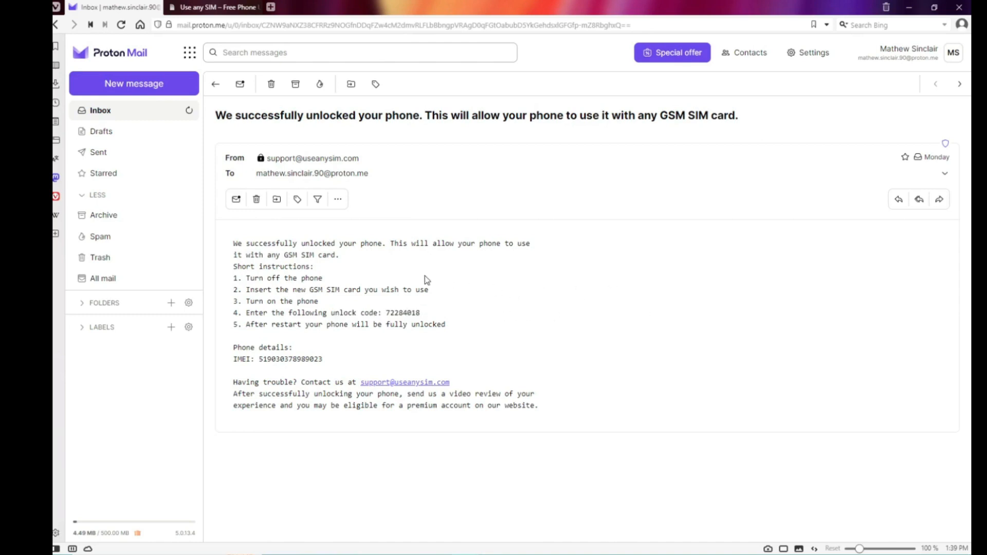
pyautogui.moveTo(594, 308)
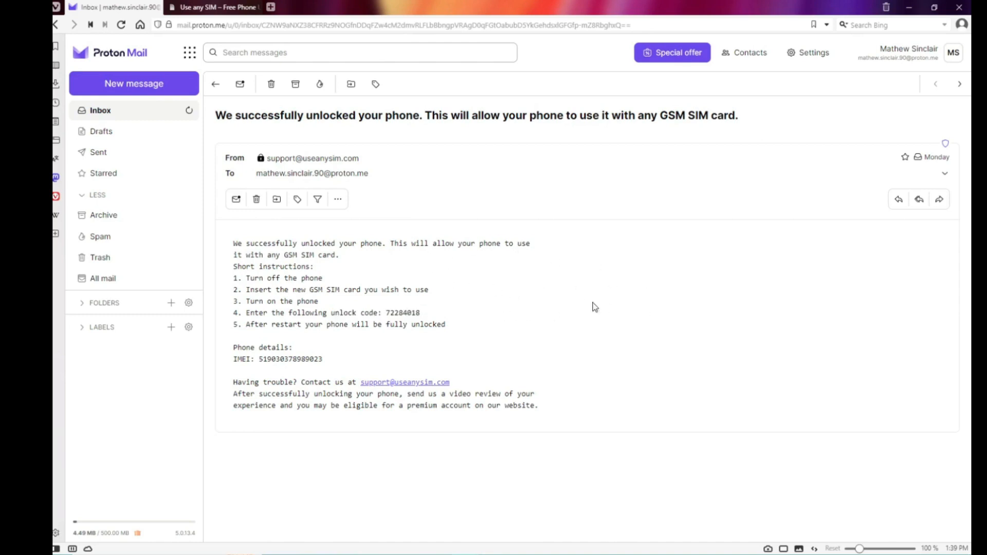
pyautogui.moveTo(515, 338)
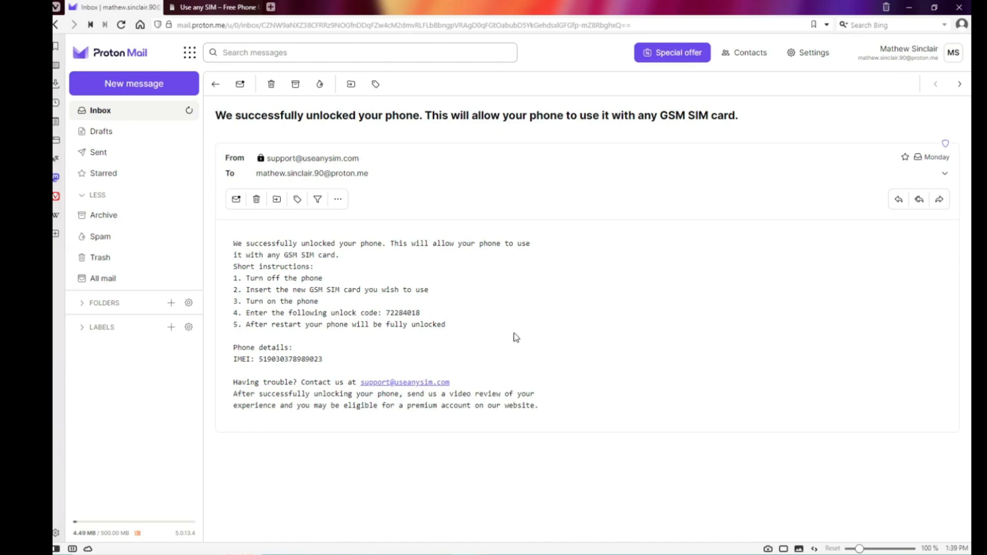
pyautogui.moveTo(533, 265)
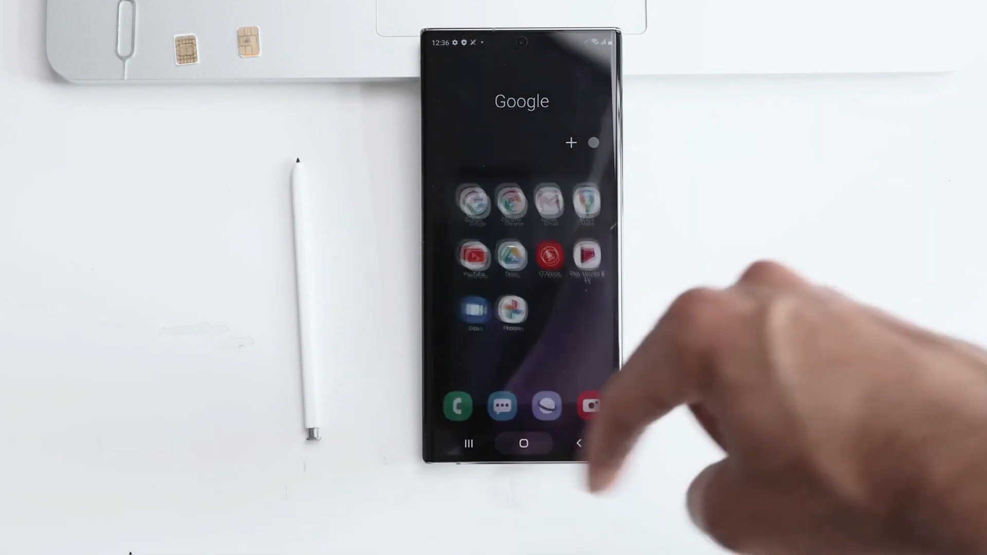
# Pull down the notification shade to reach the SIM network unlock PIN prompt
pyautogui.moveTo(520, 44); pyautogui.dragTo(520, 252)
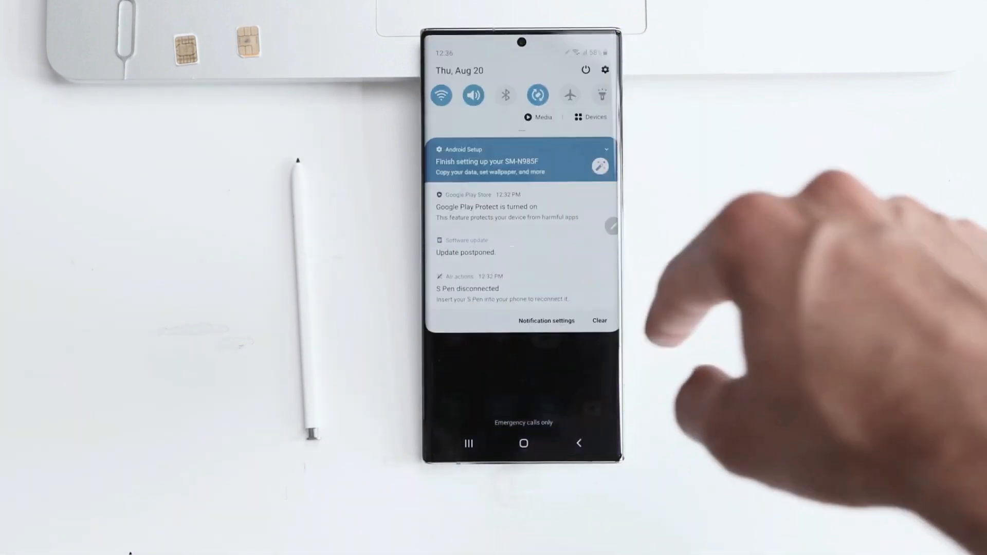
pyautogui.click(584, 70)
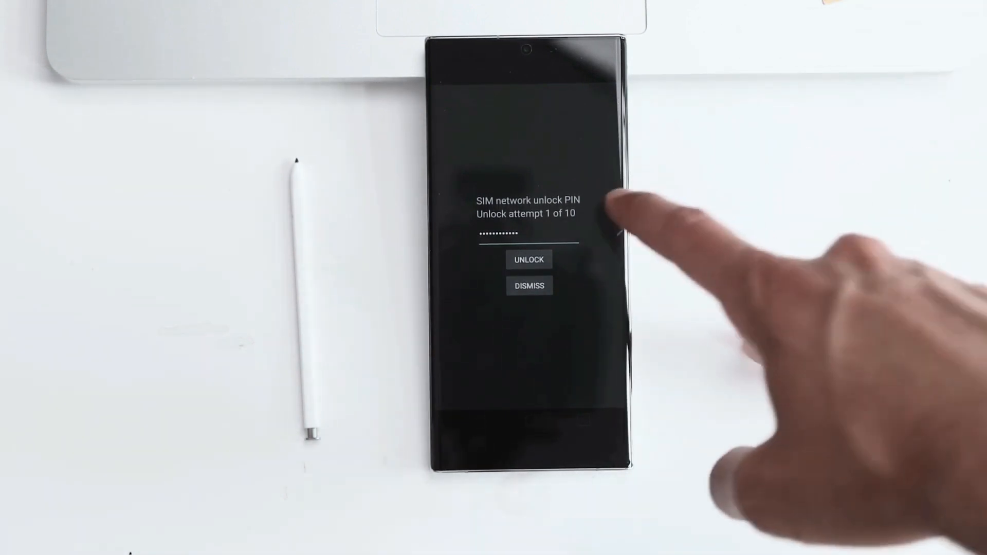
# Submit the unlock code so the phone accepts it and returns to the home screen
pyautogui.click(528, 259)
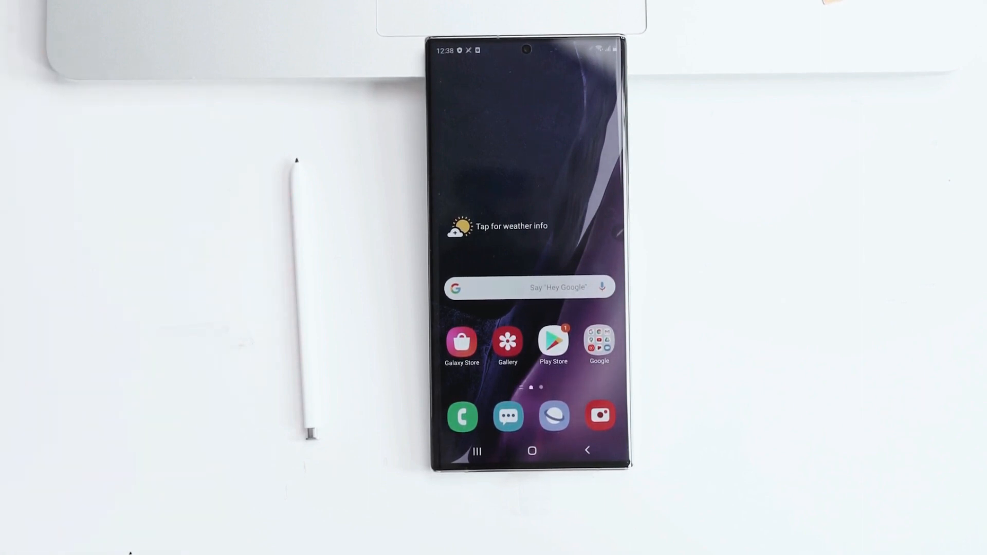
pyautogui.moveTo(95, 283)
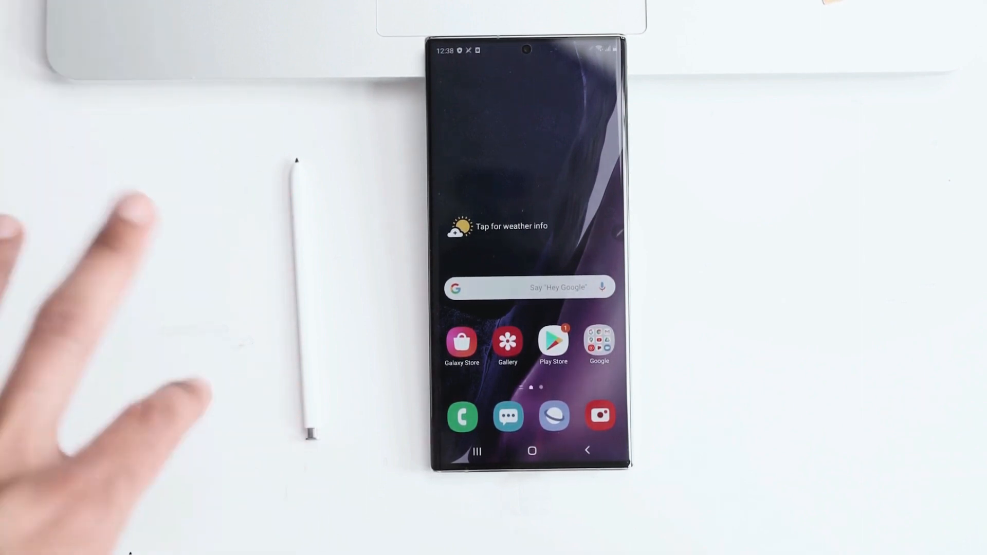